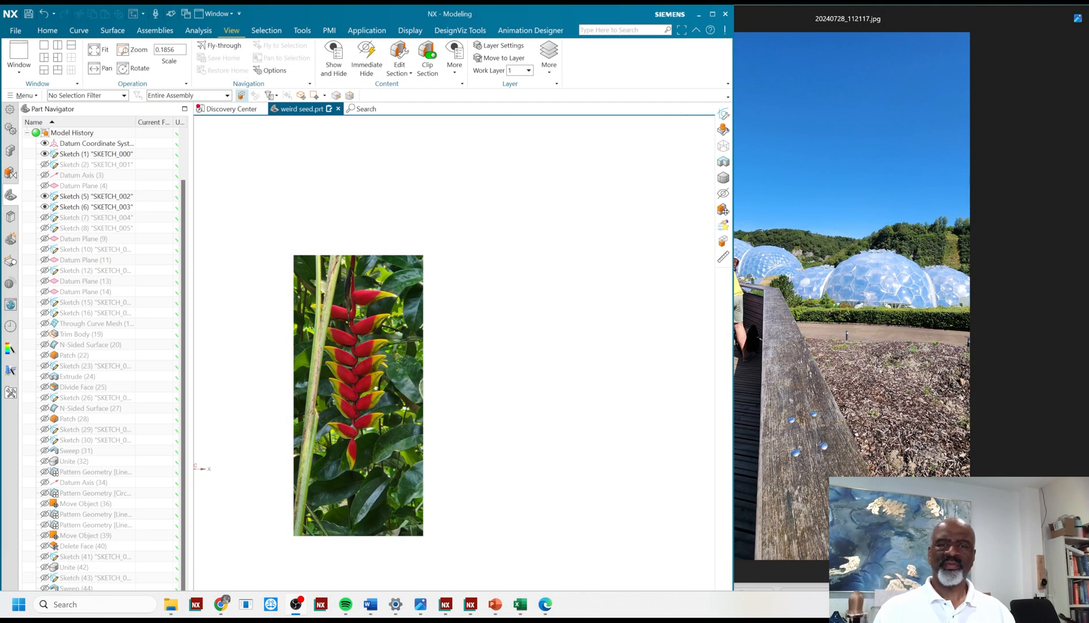
pyautogui.moveTo(251, 308)
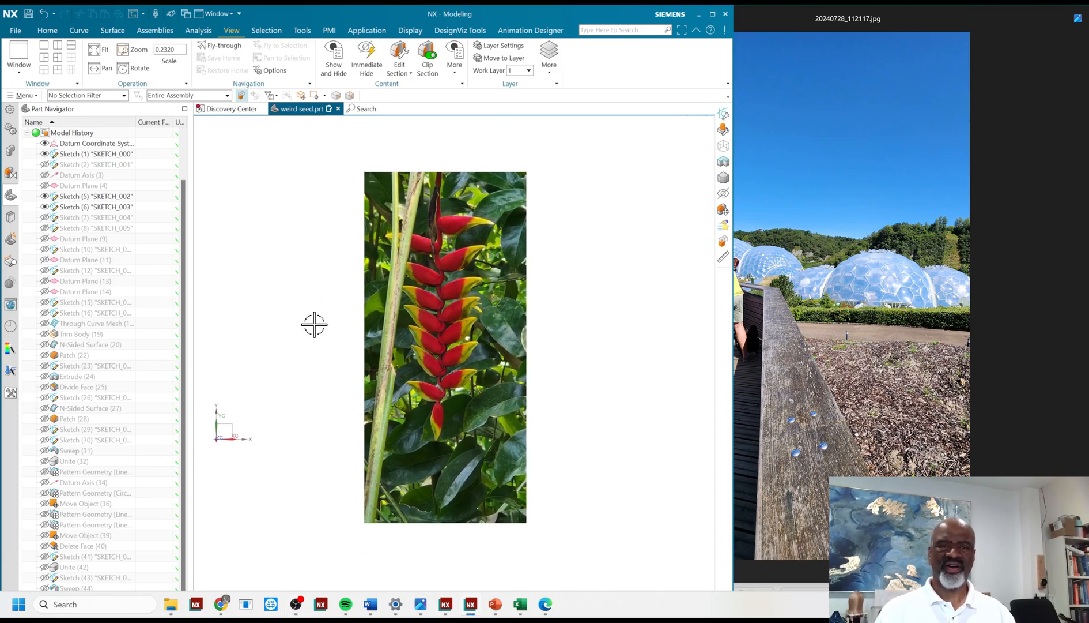
pyautogui.moveTo(714, 330)
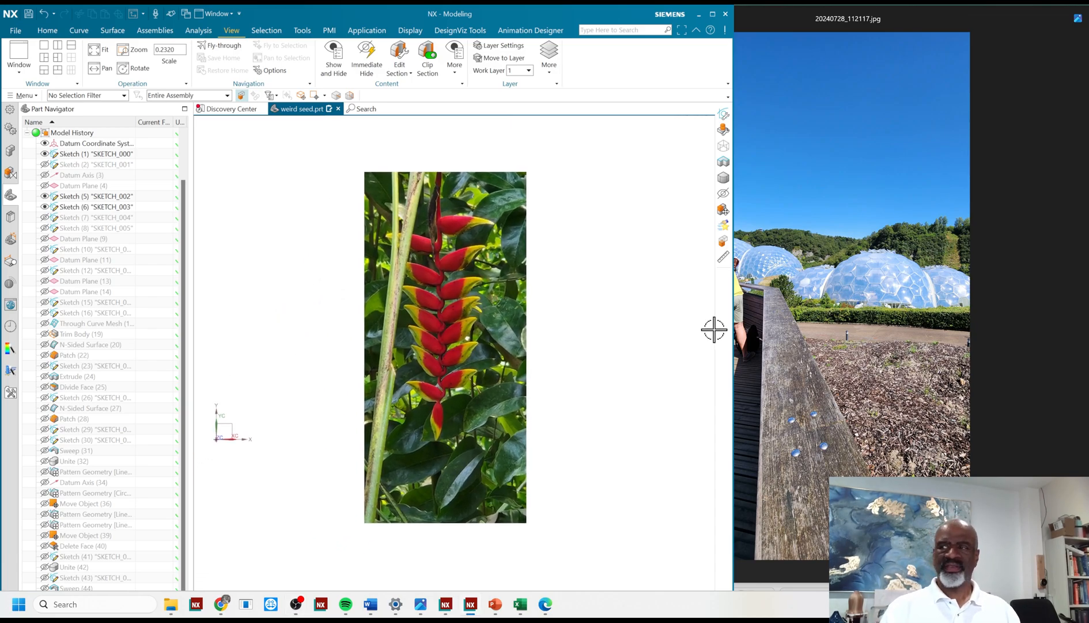
pyautogui.moveTo(741, 230)
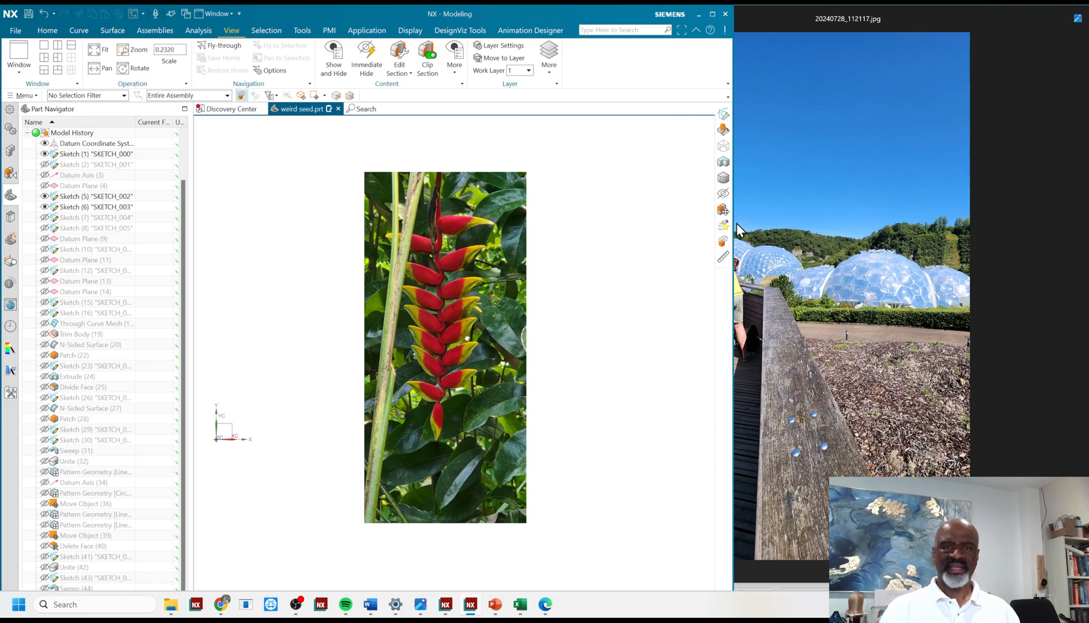
pyautogui.moveTo(781, 197)
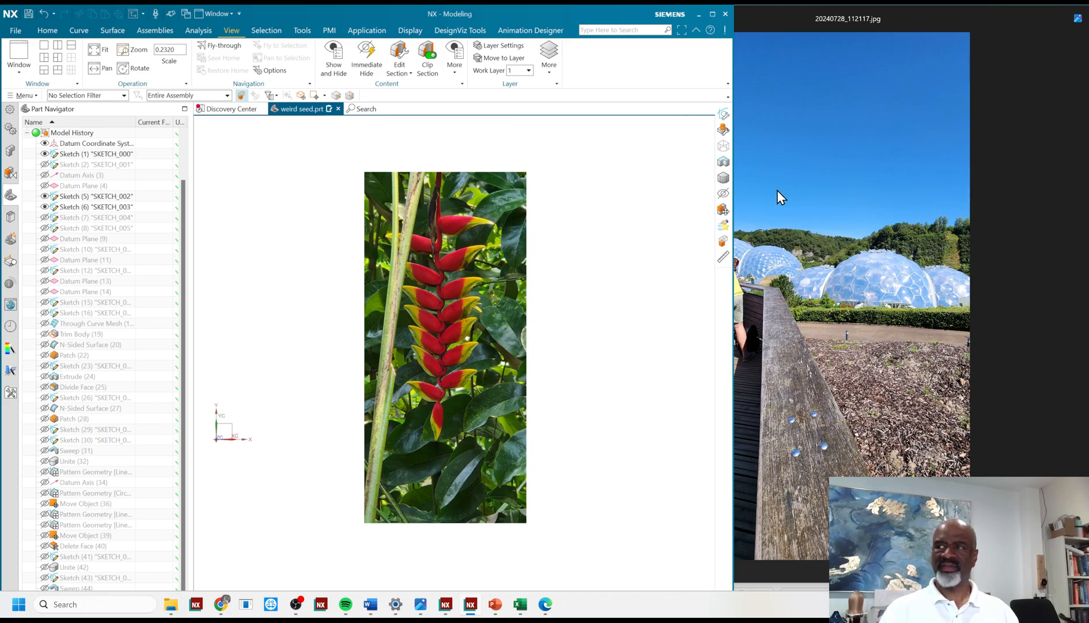
pyautogui.moveTo(794, 179)
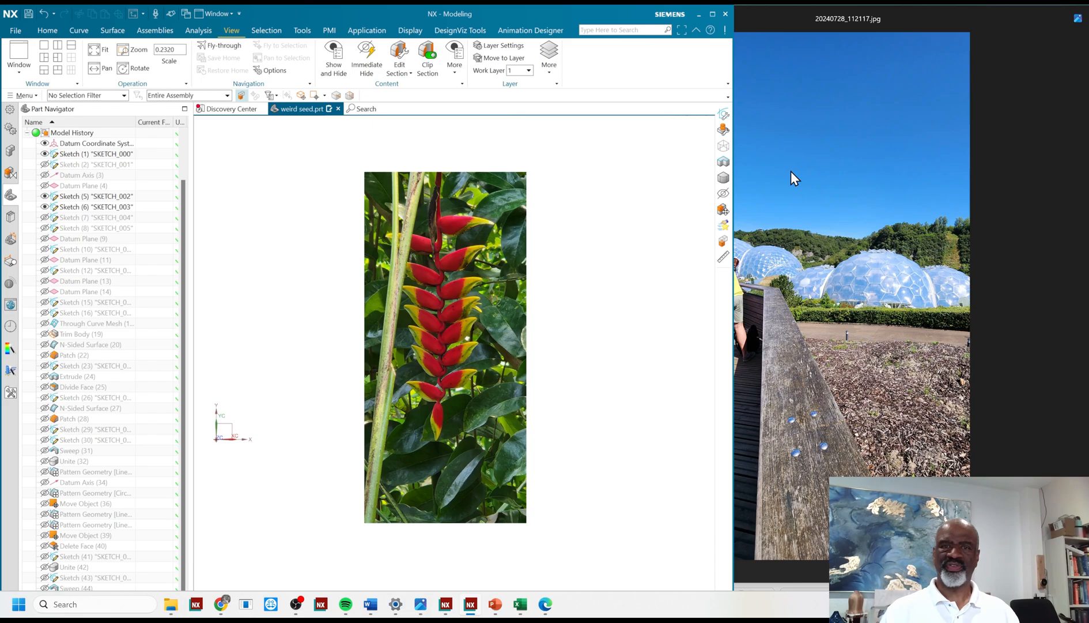
pyautogui.moveTo(765, 168)
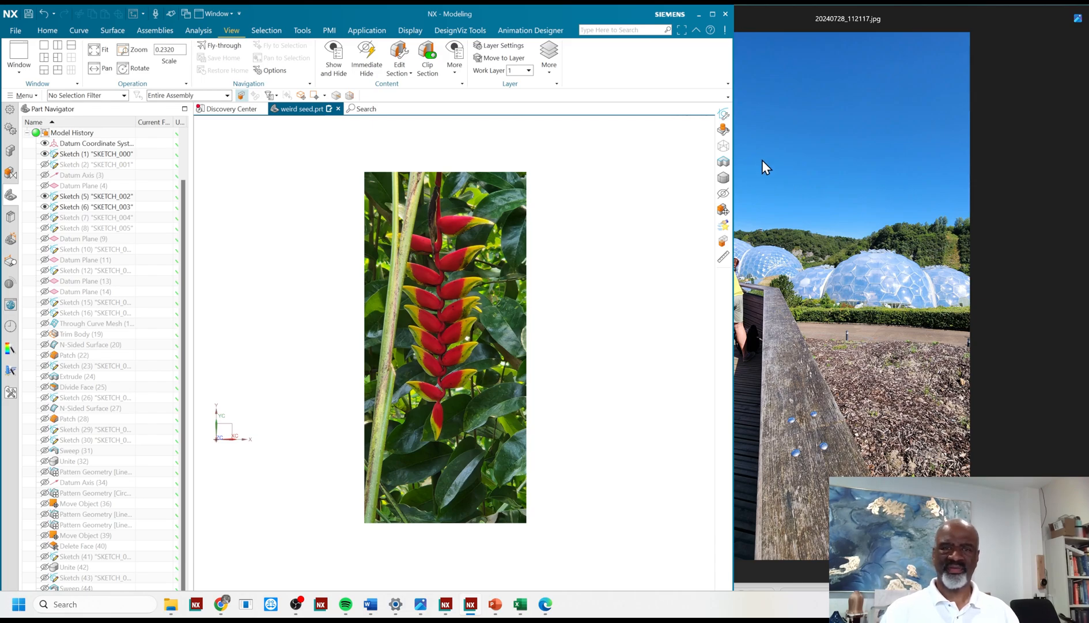
pyautogui.moveTo(777, 158)
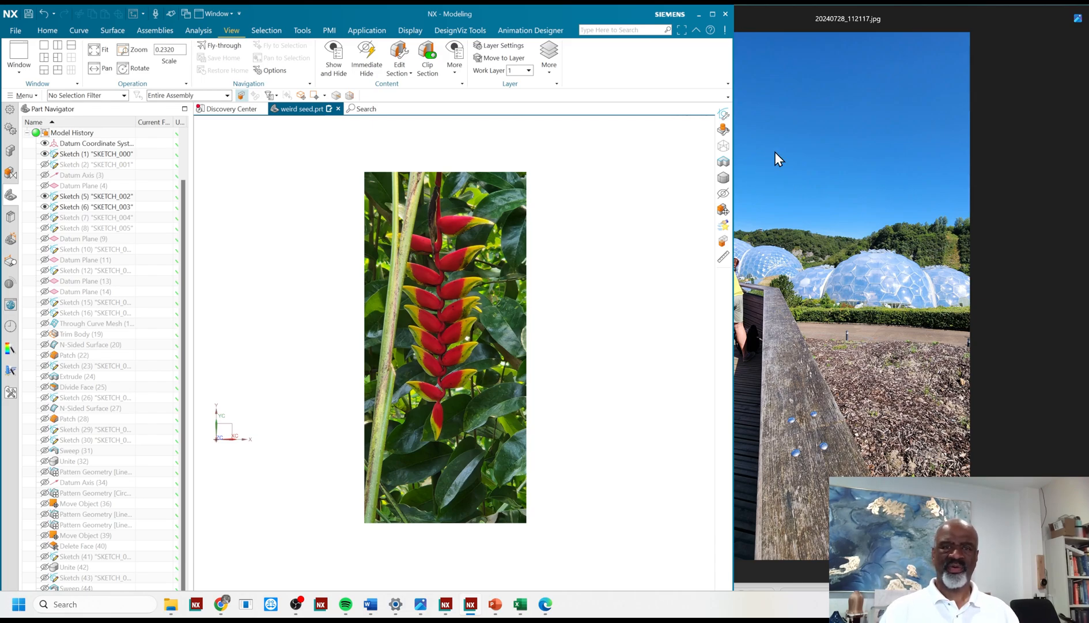
pyautogui.moveTo(860, 47)
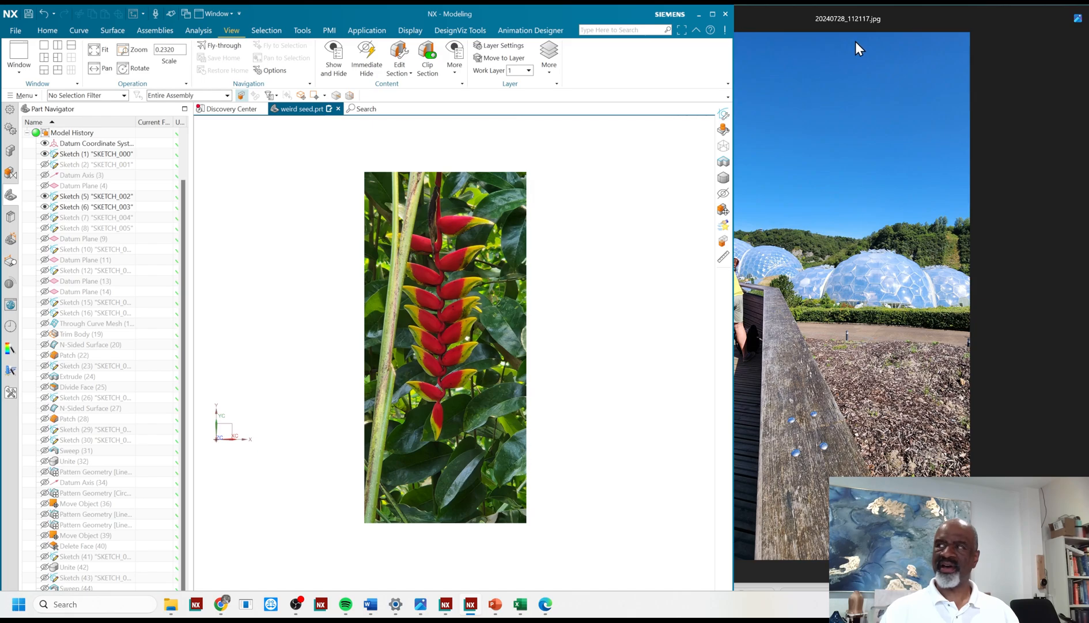
pyautogui.moveTo(839, 189)
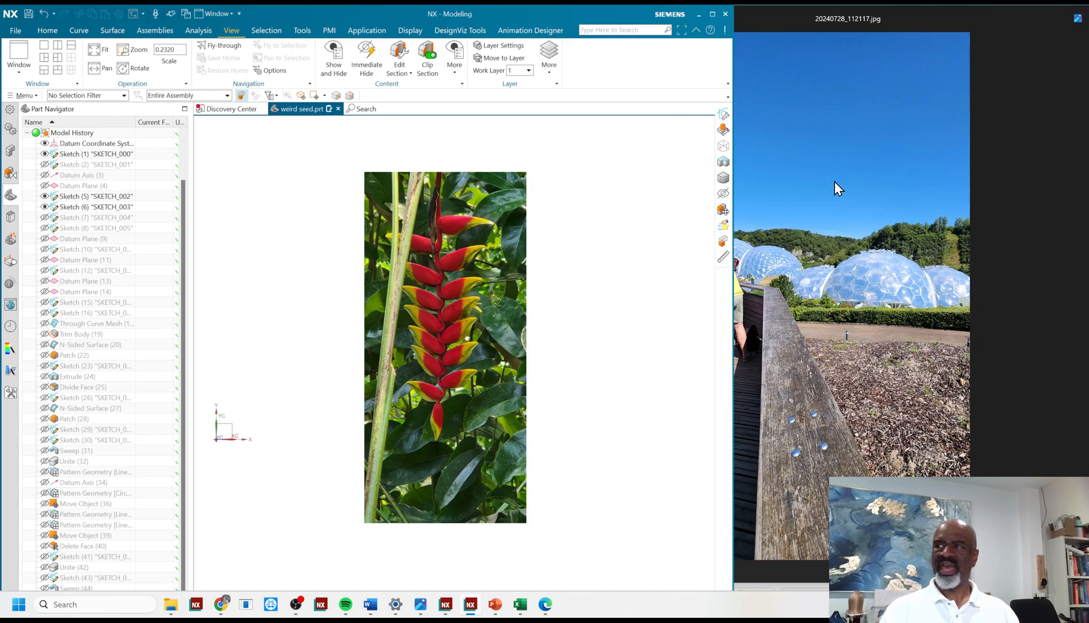
pyautogui.moveTo(724, 226)
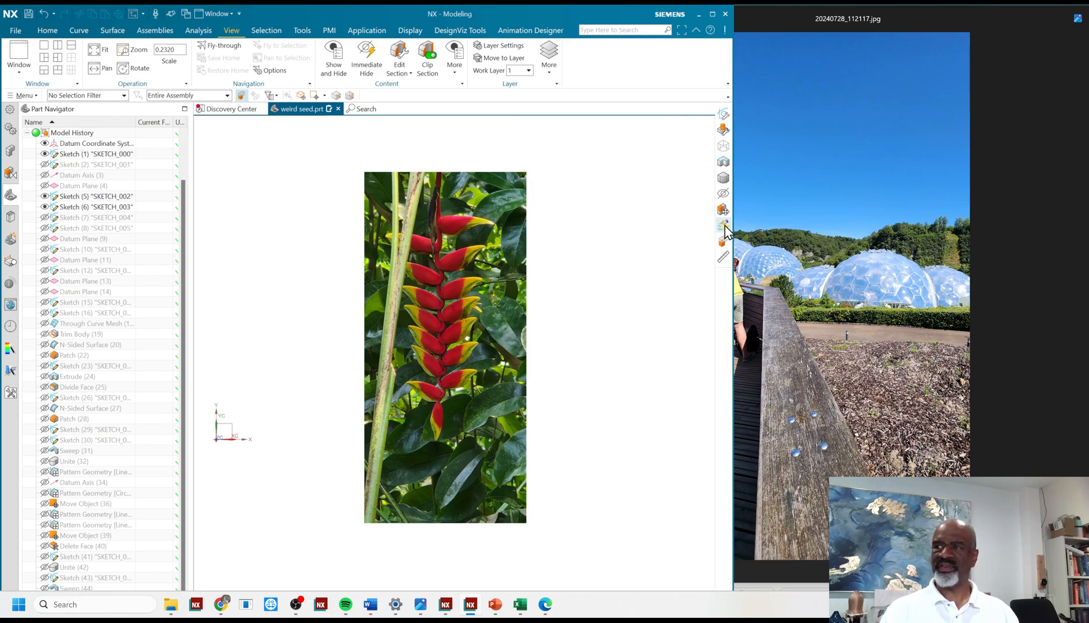
pyautogui.moveTo(882, 269)
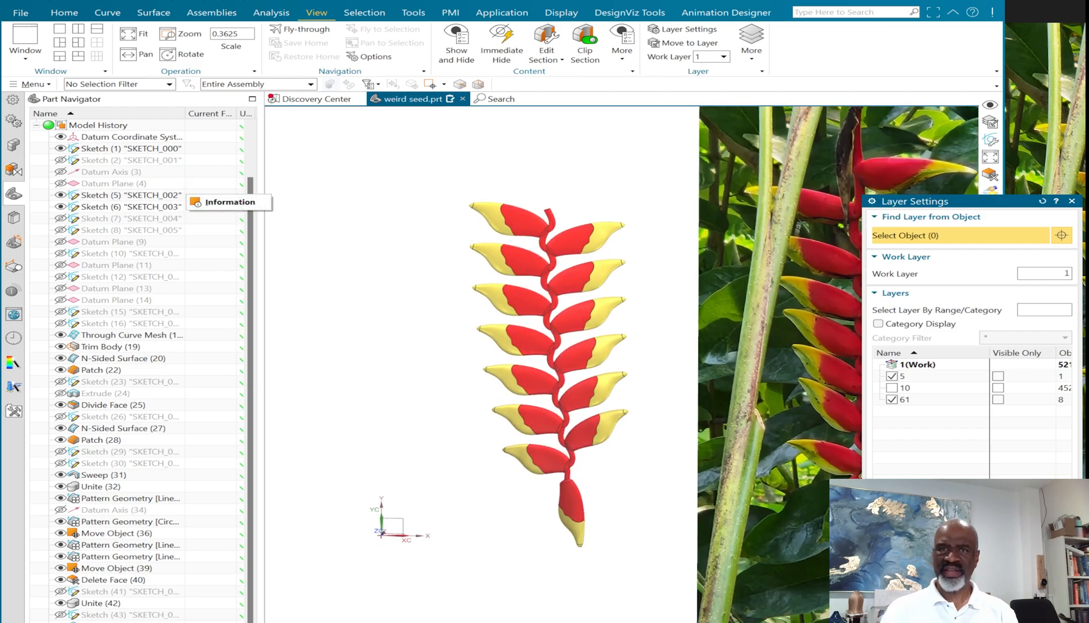
# Step: Make Sketch (5) the current feature, leaving only the single petal outline beside the photo
pyautogui.rightClick(125, 194)
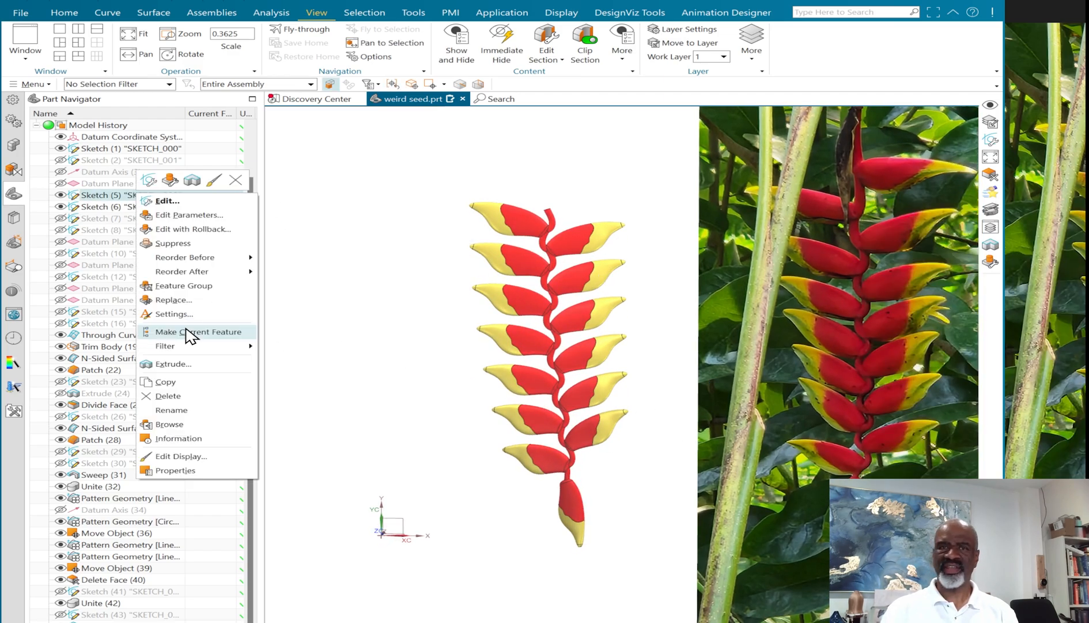
pyautogui.click(167, 201)
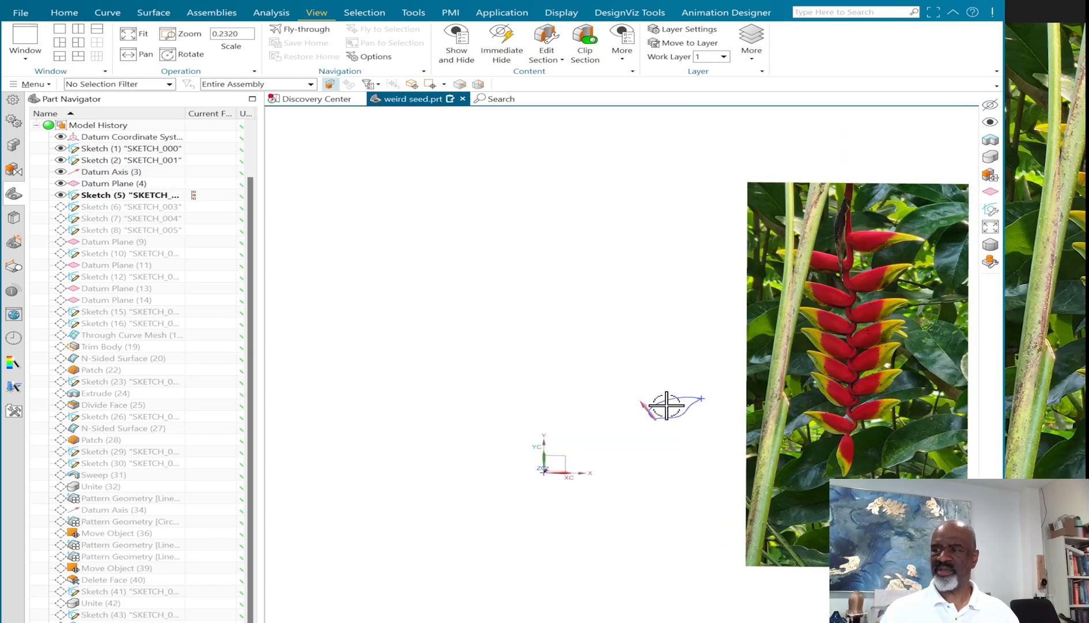
pyautogui.click(414, 11)
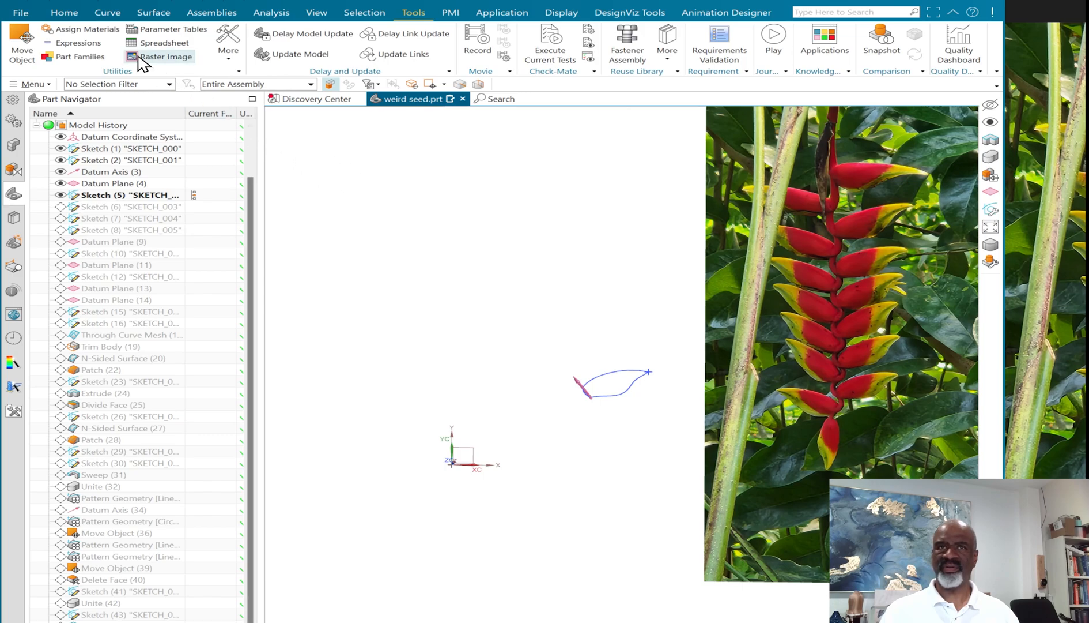
pyautogui.moveTo(638, 349)
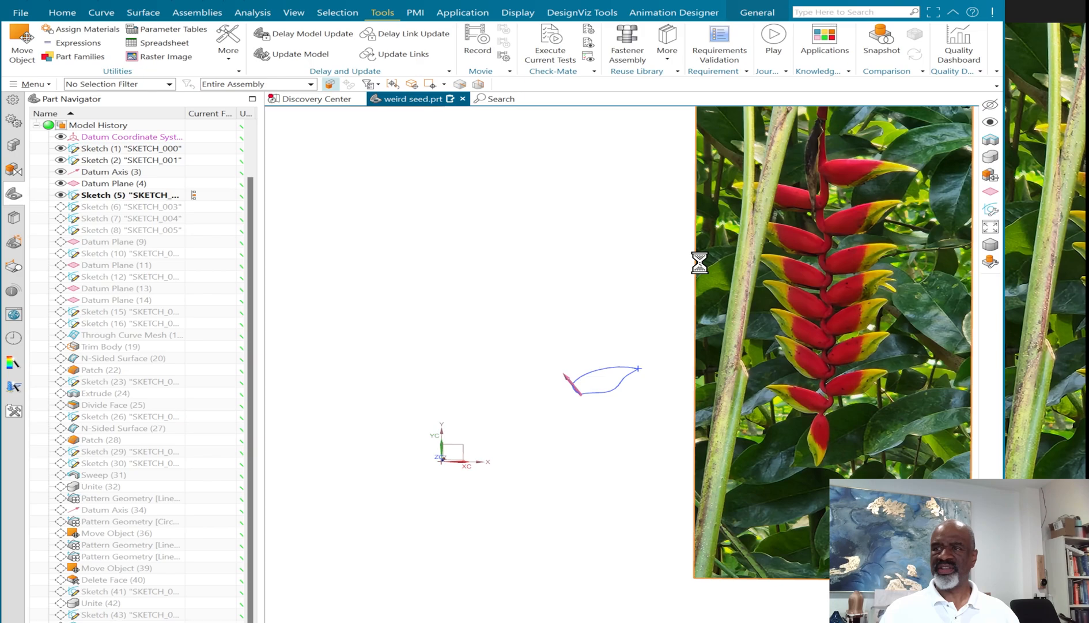
# Step: Advance to Sketch (15) and hide the raster photo via Class Selection
pyautogui.click(165, 57)
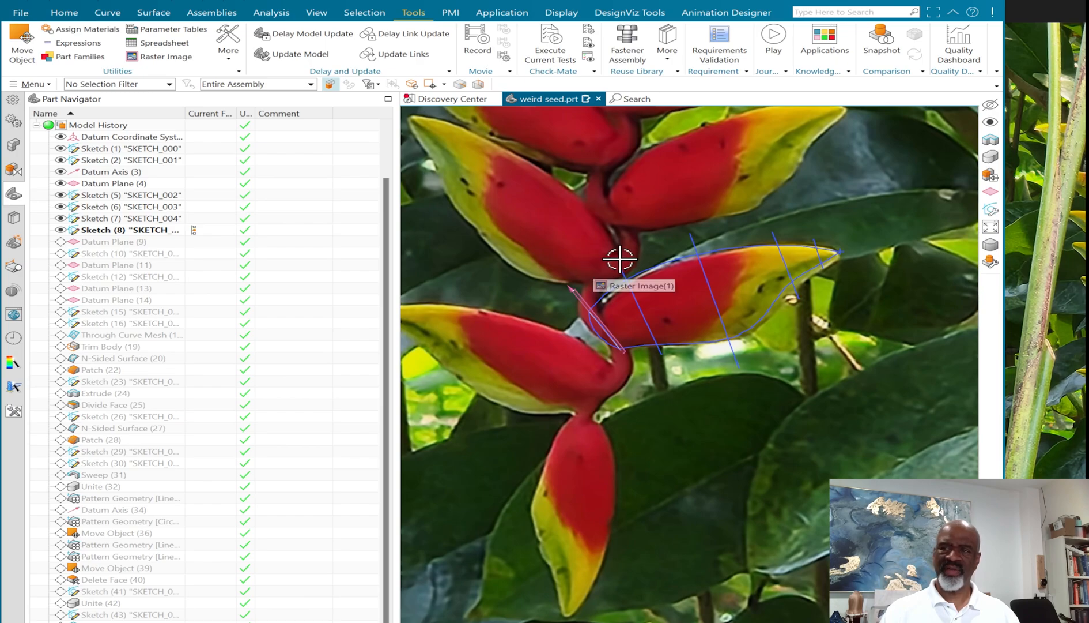
pyautogui.moveTo(451, 325)
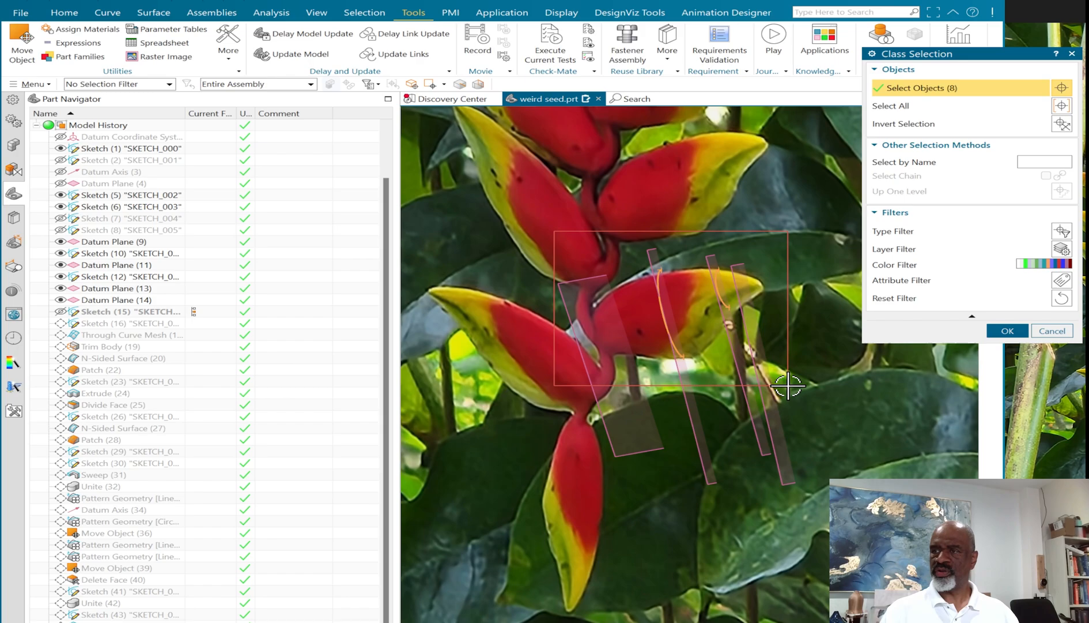
pyautogui.click(1006, 329)
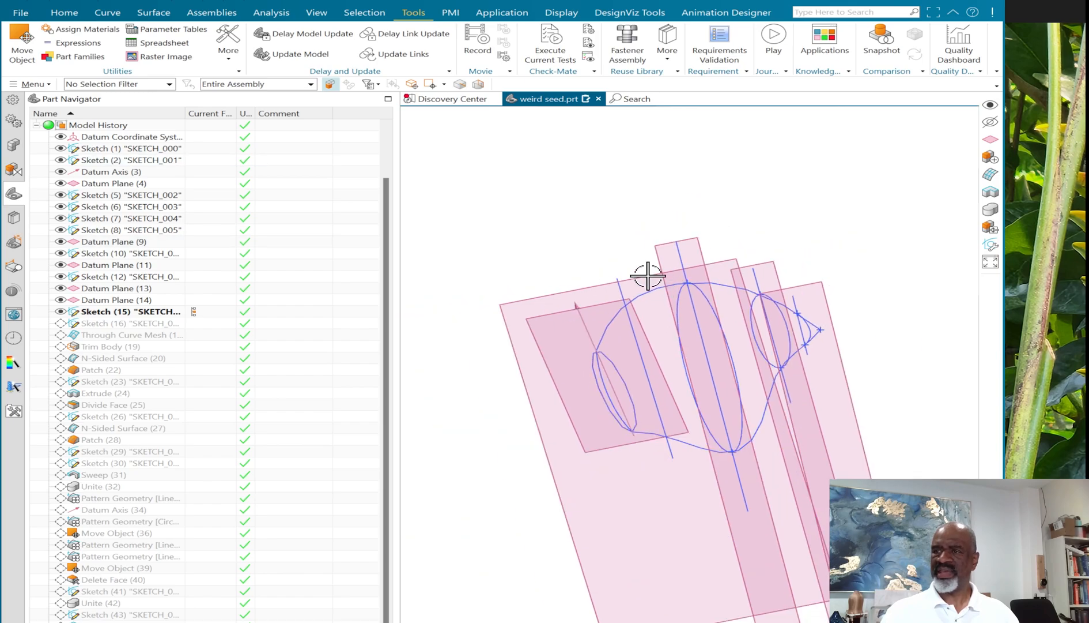
pyautogui.moveTo(143, 350)
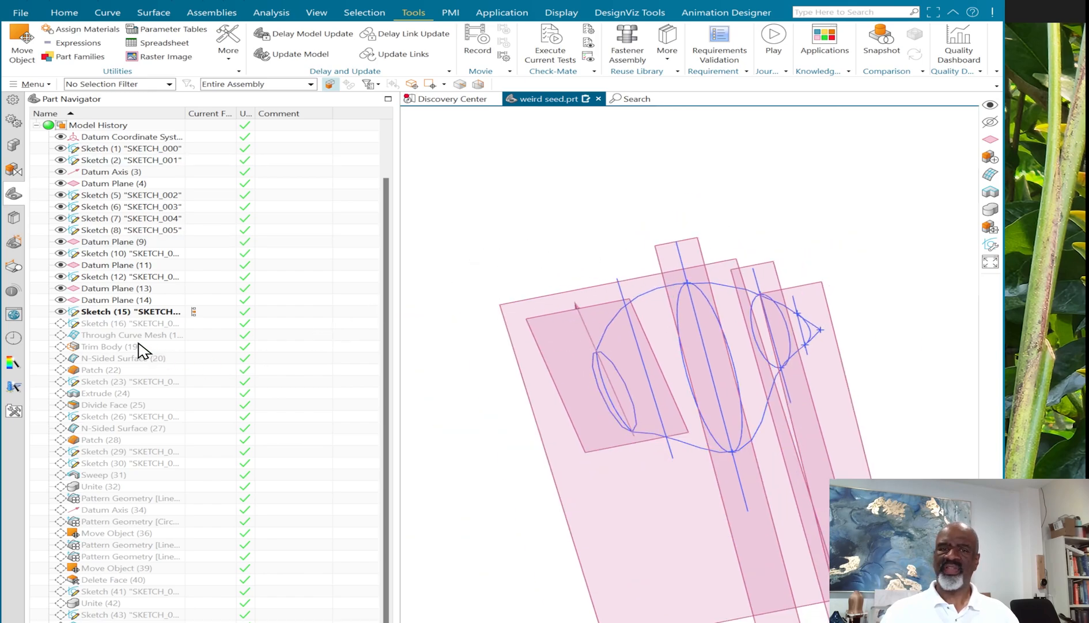
# Step: Make Through Curve Mesh current to reveal the lofted petal surface, then move on to Sketch (43)
pyautogui.rightClick(125, 334)
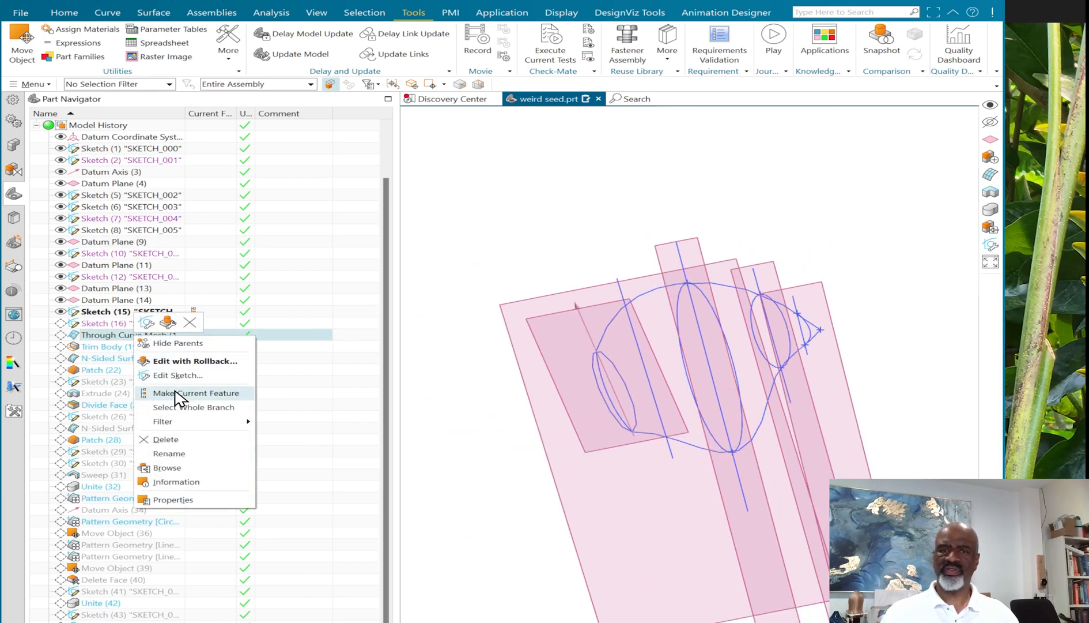
pyautogui.click(195, 393)
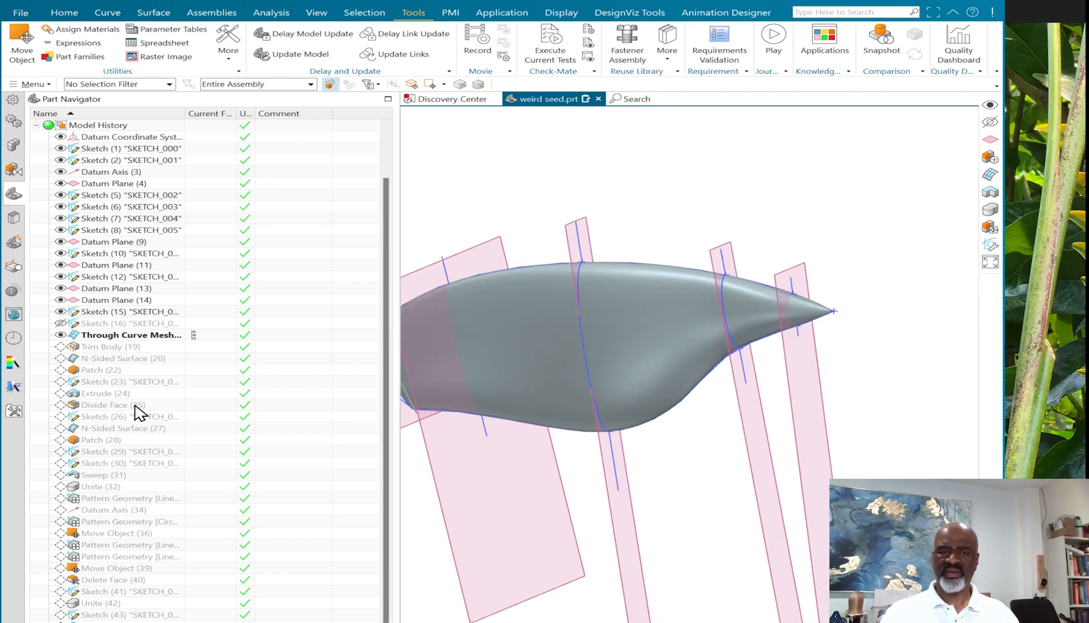
pyautogui.moveTo(143, 400)
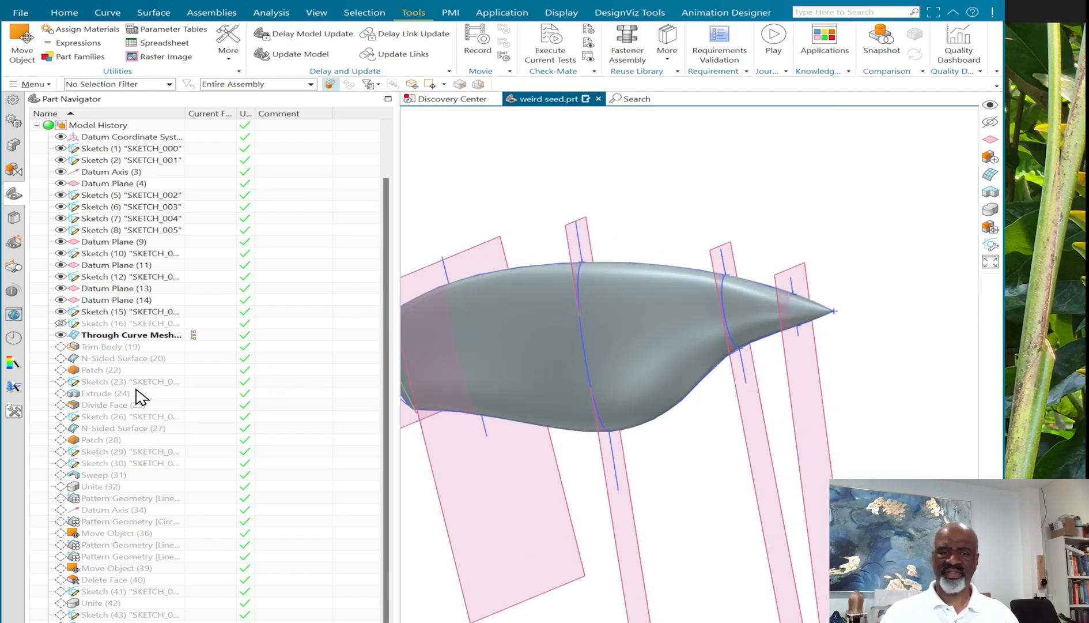
pyautogui.click(113, 346)
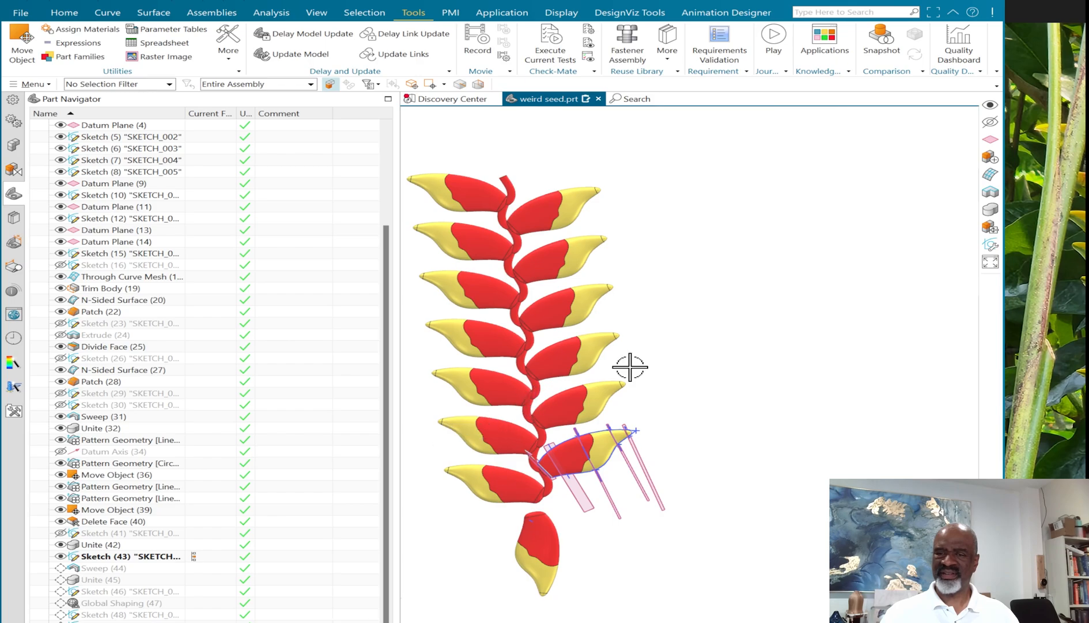
pyautogui.moveTo(631, 315)
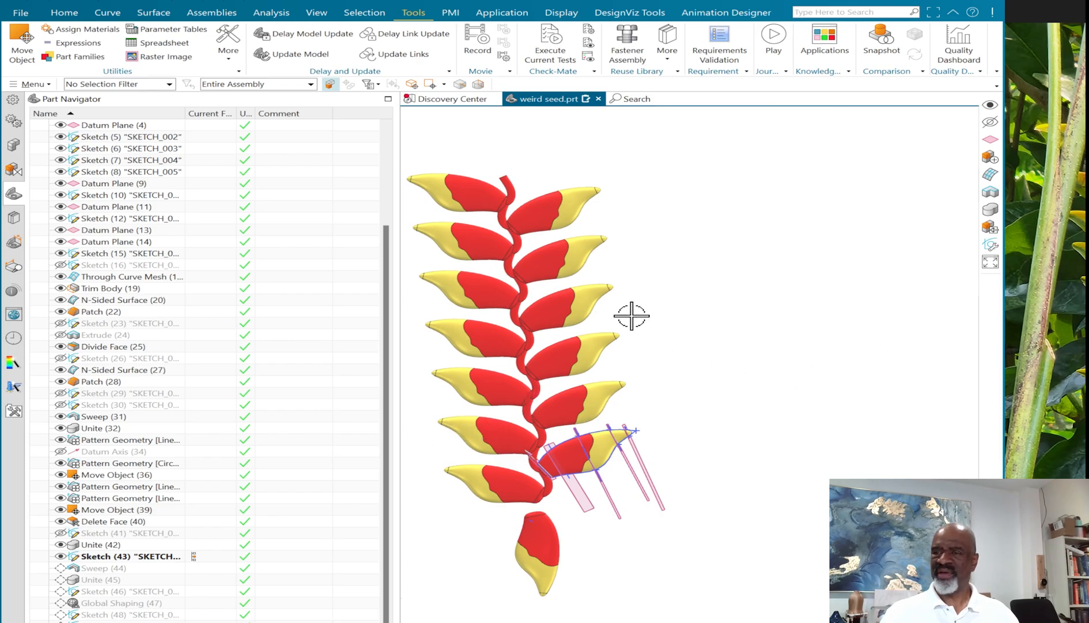
# Step: Zoom in toward the red stem tip while Sketch (43) remains current
pyautogui.scroll(3)
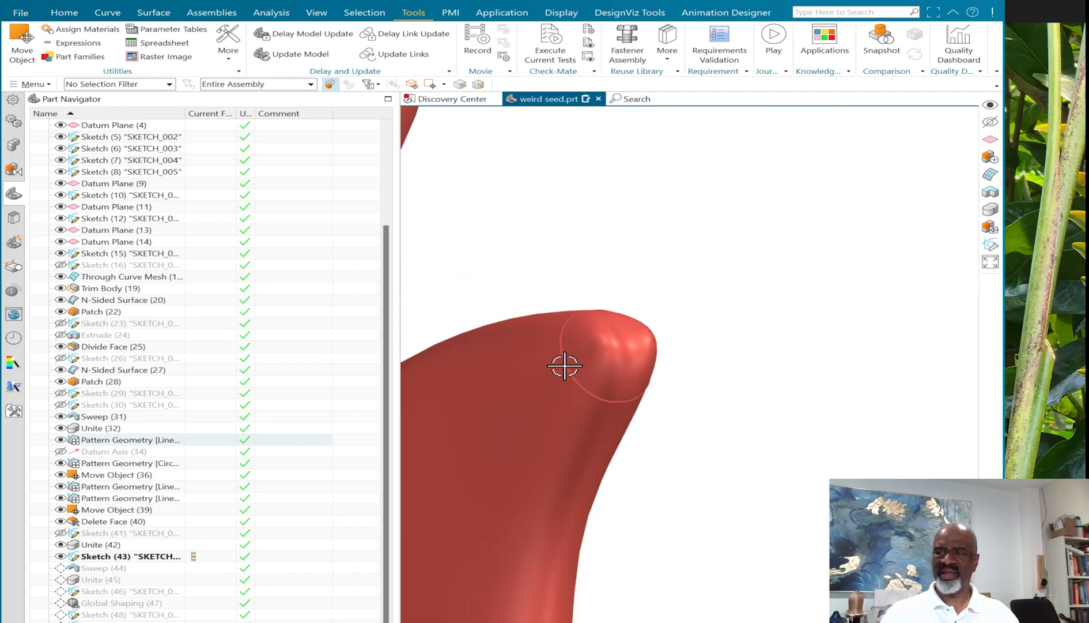
pyautogui.moveTo(625, 319)
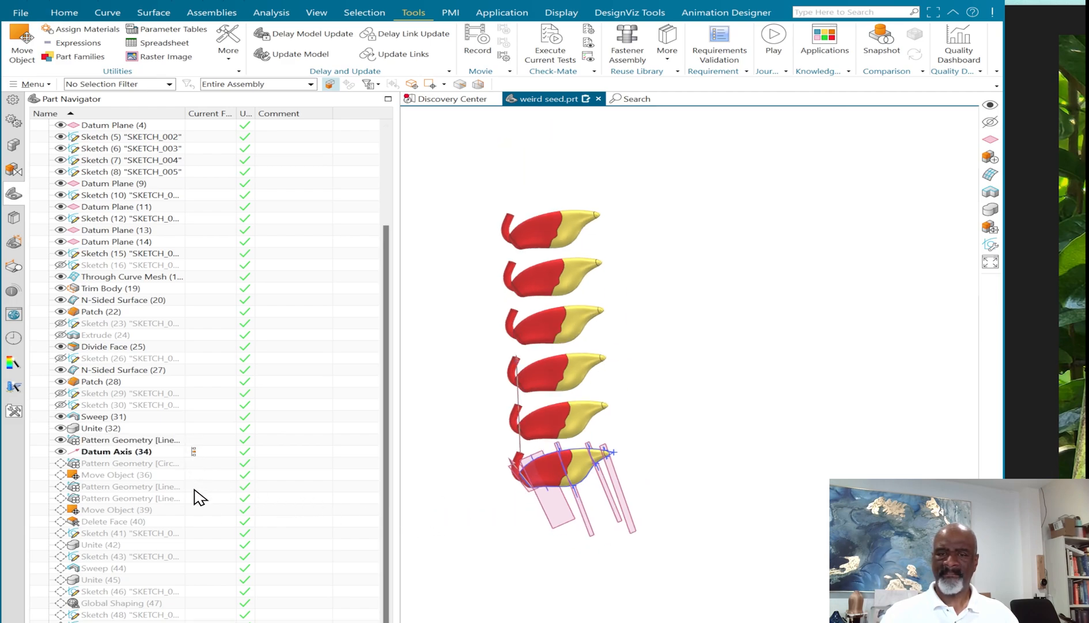
pyautogui.moveTo(202, 469)
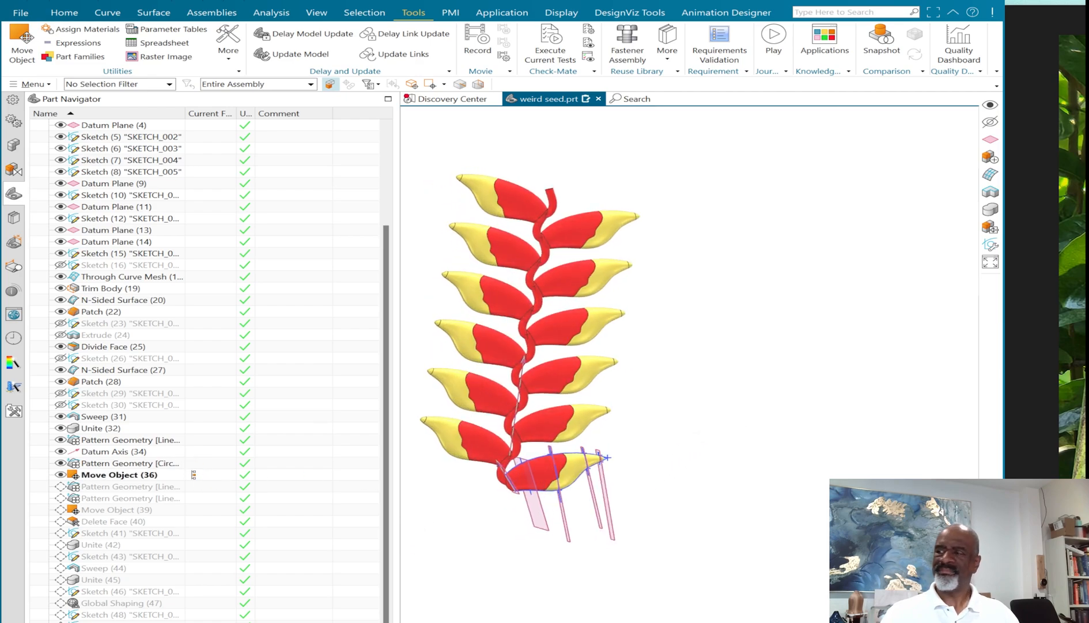
pyautogui.moveTo(320, 408)
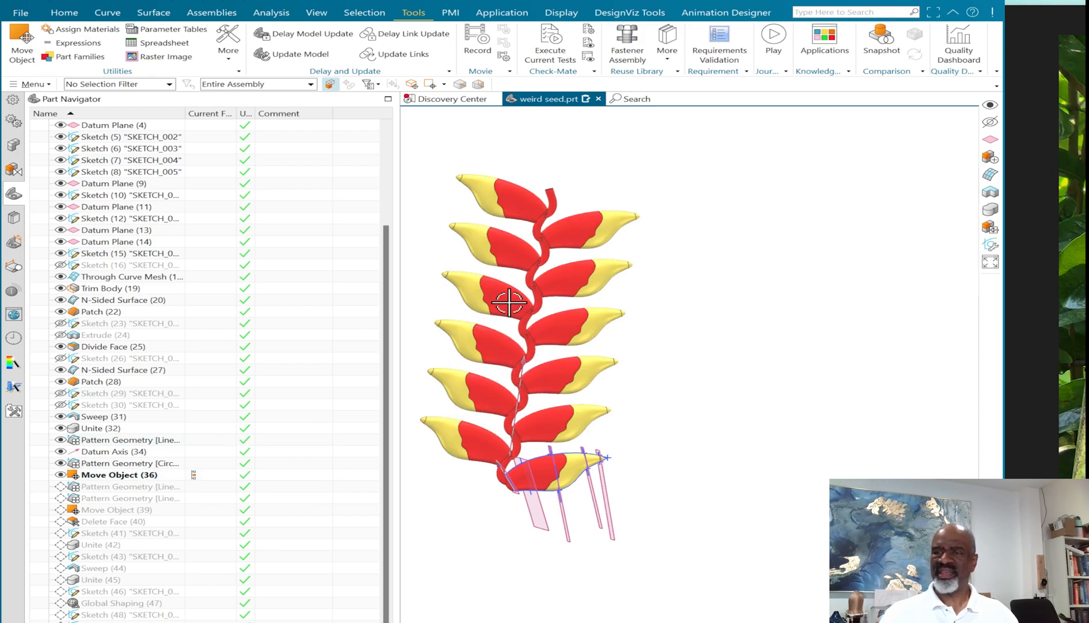
pyautogui.moveTo(530, 394)
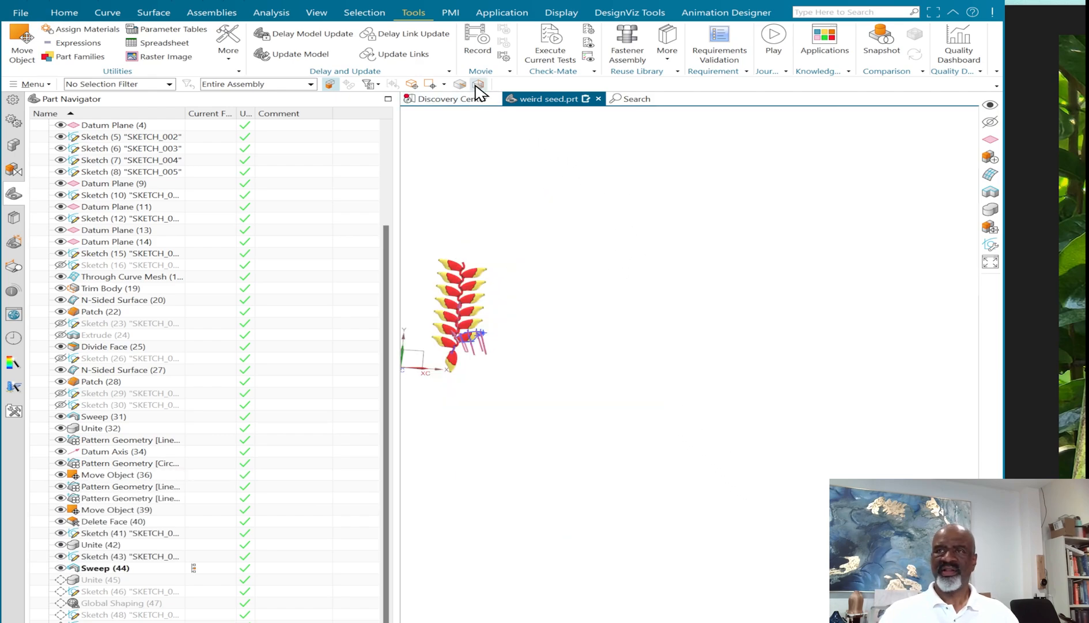
# Step: Make the hidden layer visible in Layer Settings so the tiled teardrop-and-circle pattern sketch appears
pyautogui.click(316, 12)
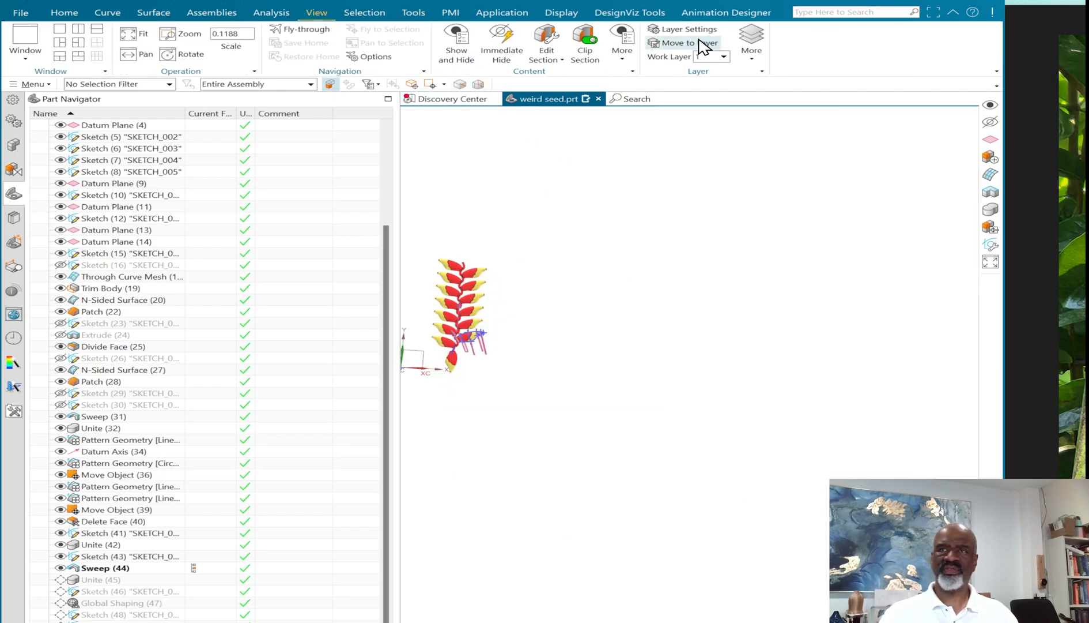
pyautogui.click(688, 28)
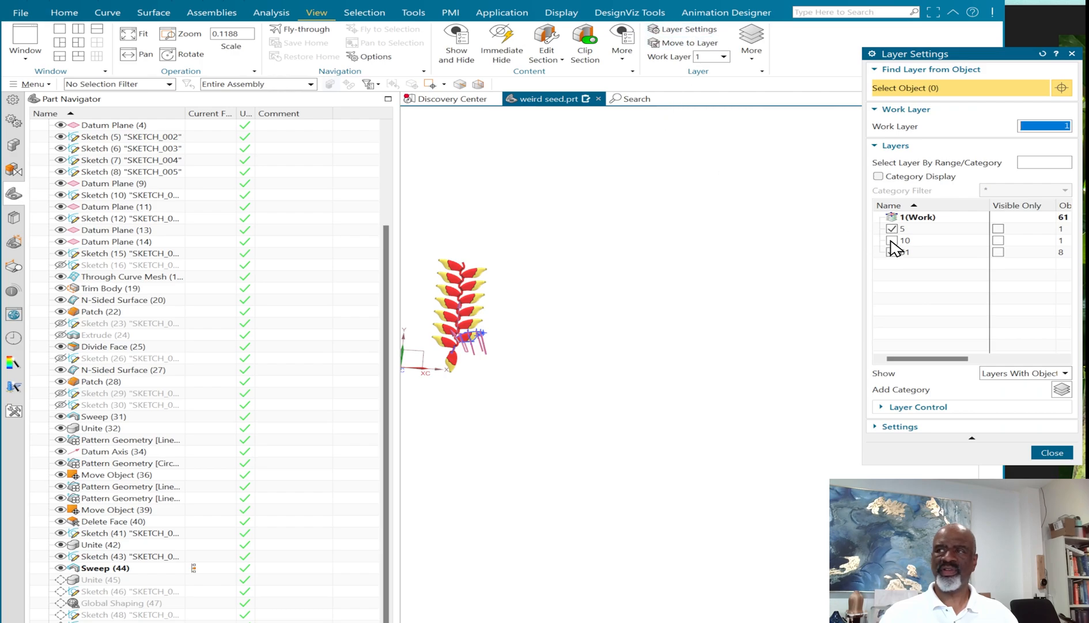
pyautogui.click(1051, 452)
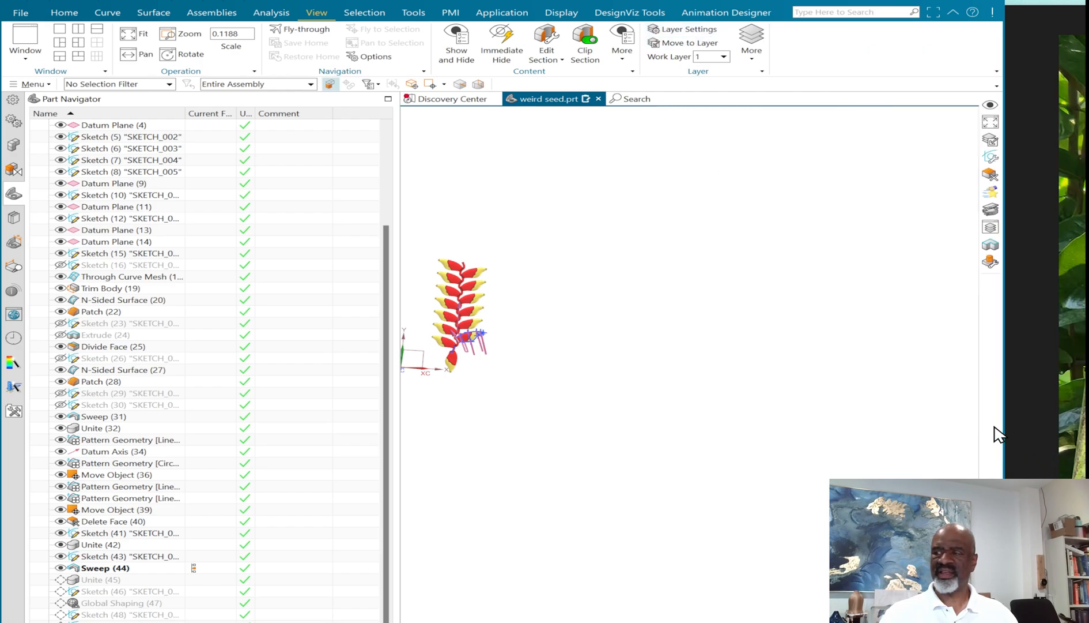
pyautogui.scroll(3)
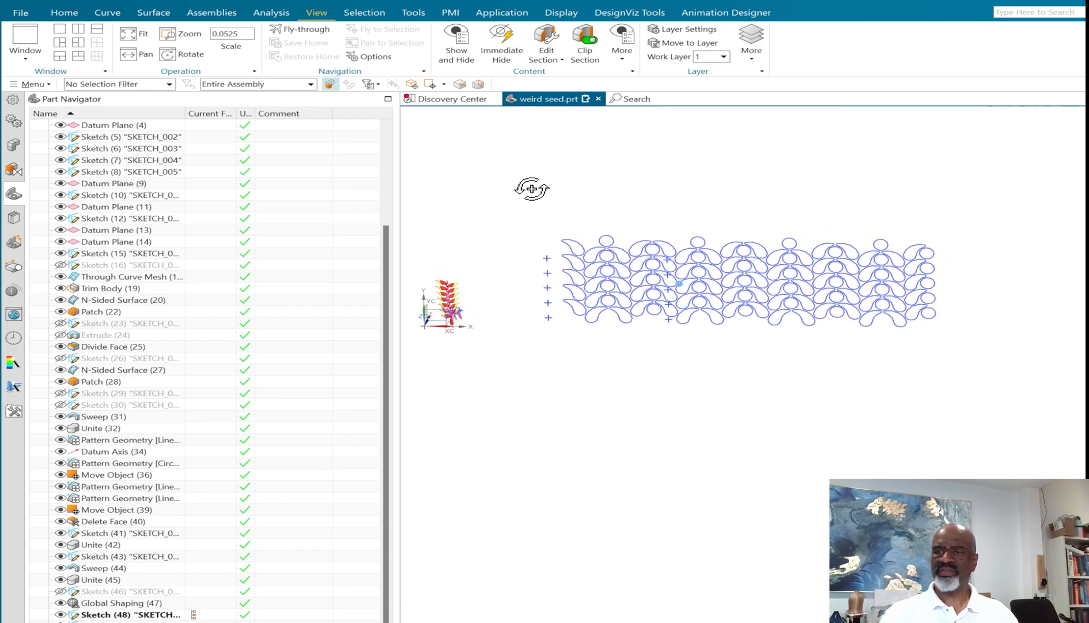
pyautogui.scroll(3)
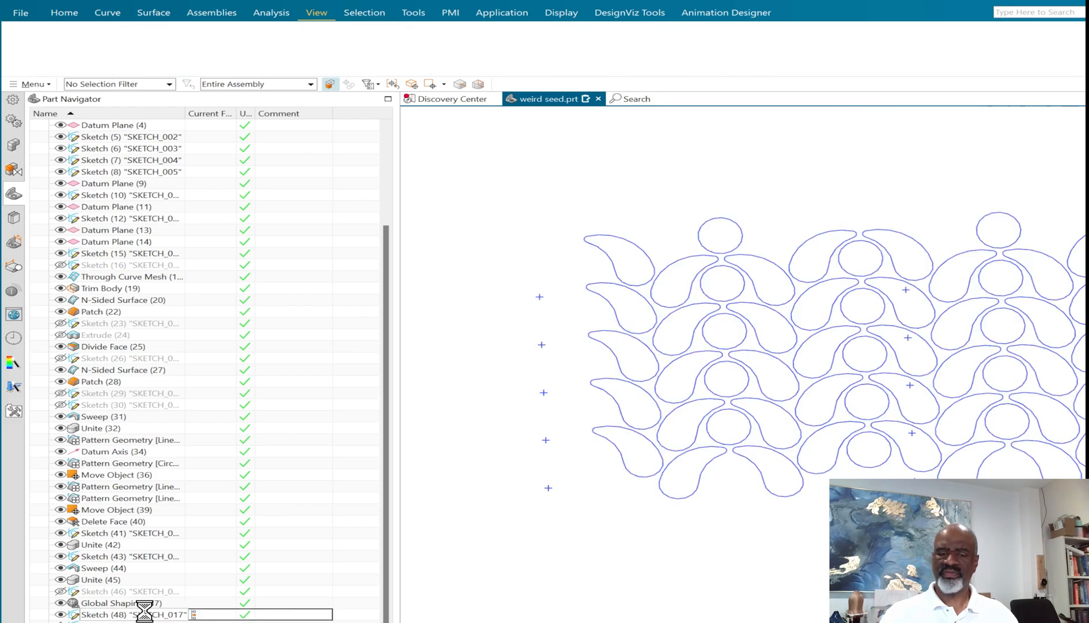
pyautogui.doubleClick(131, 615)
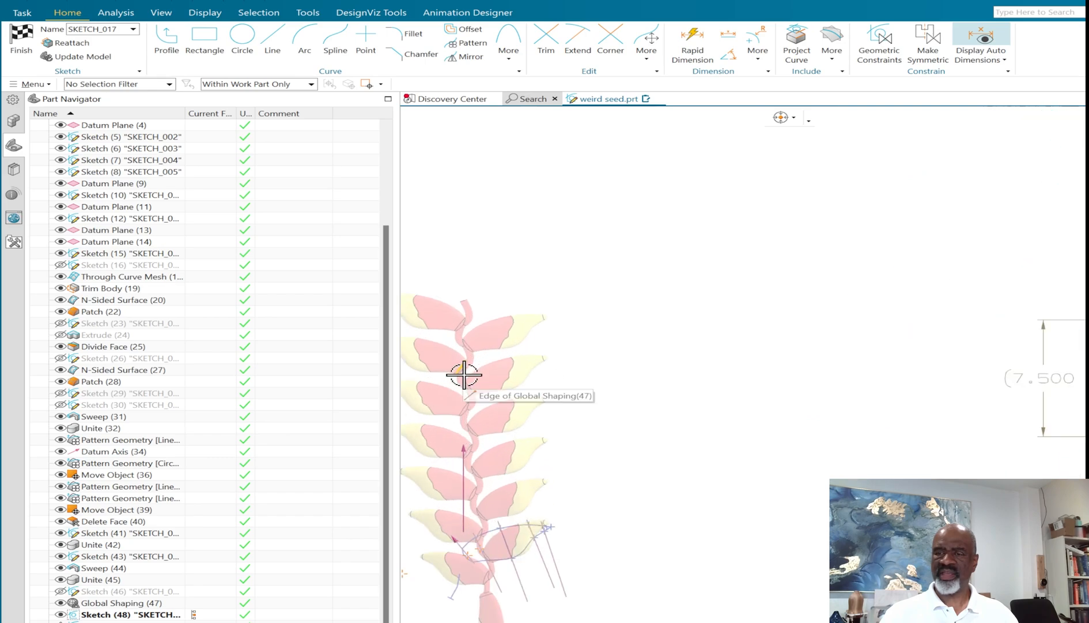
pyautogui.moveTo(545, 364)
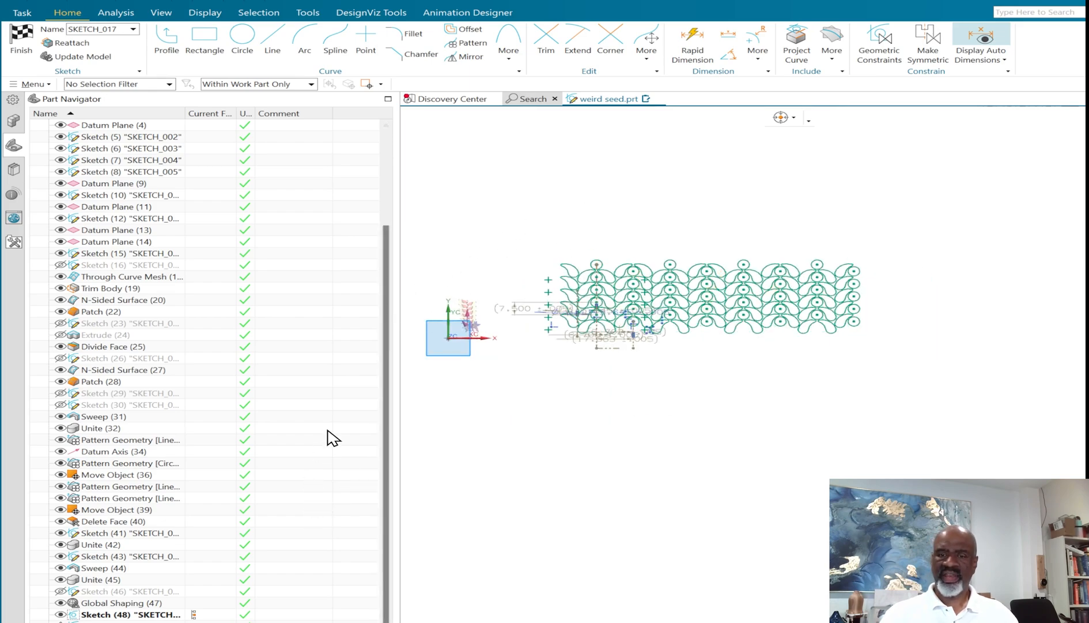
pyautogui.moveTo(504, 230)
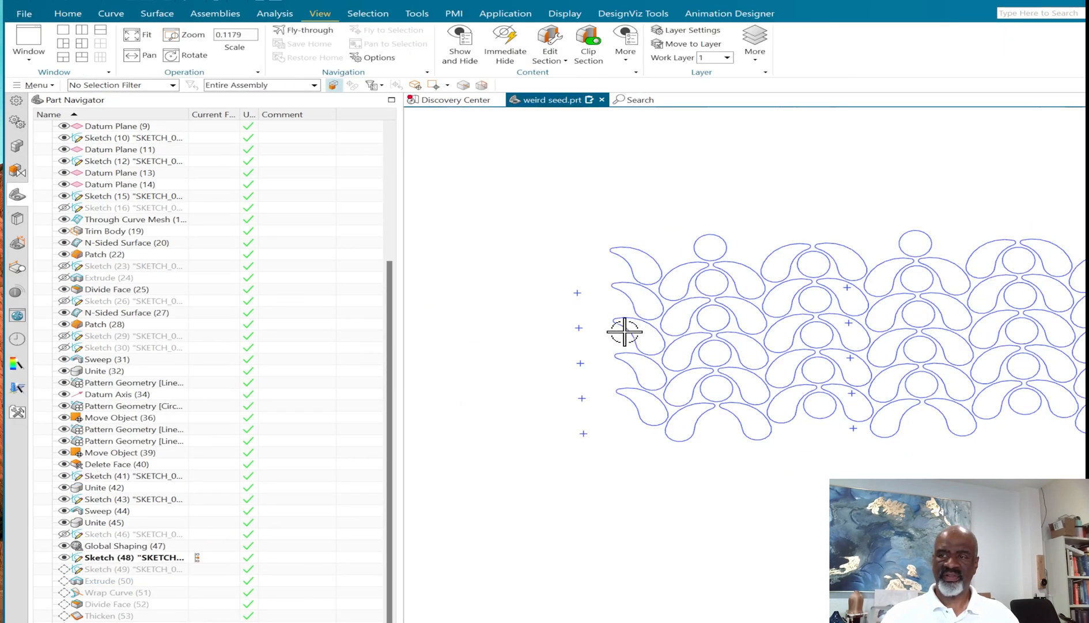
# Step: Make the cylinder Extrude (50) current so the petal pattern wraps onto the grey cylinder
pyautogui.scroll(-3)
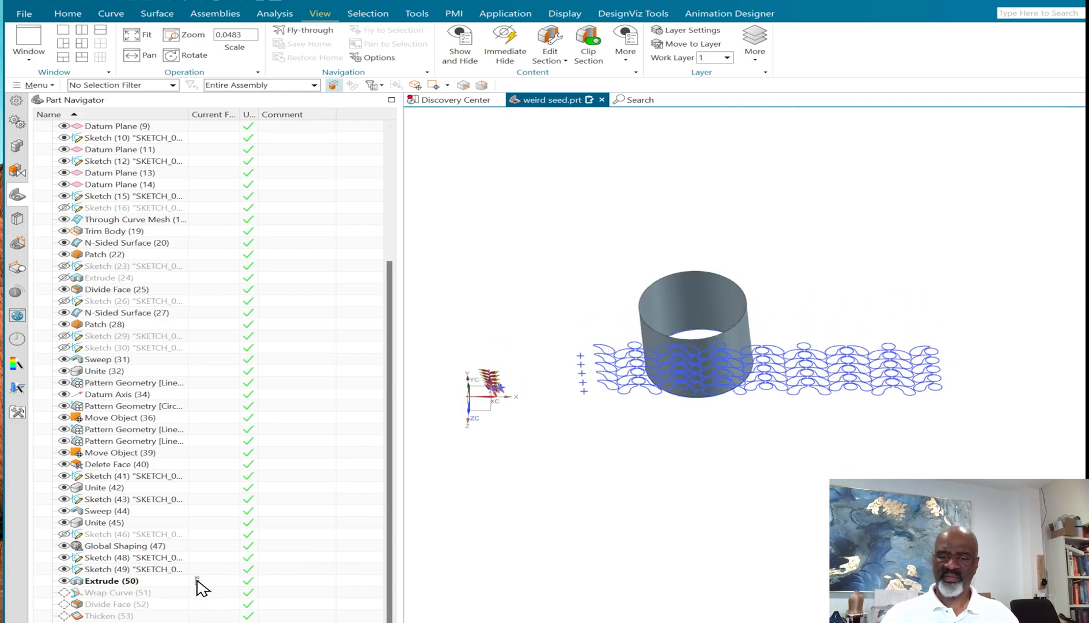
pyautogui.click(120, 591)
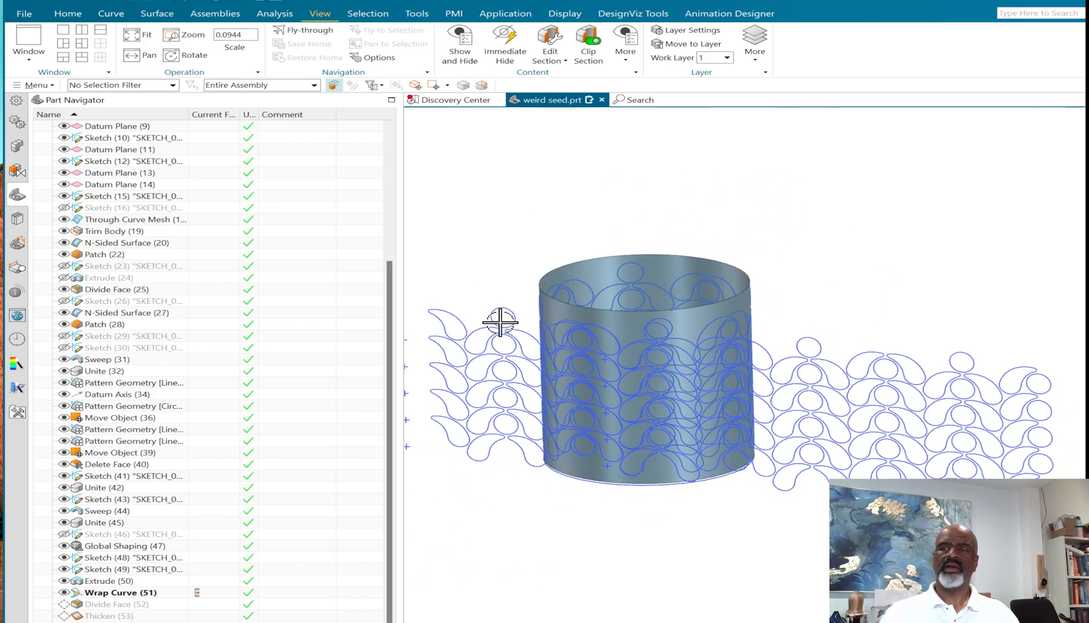
pyautogui.scroll(3)
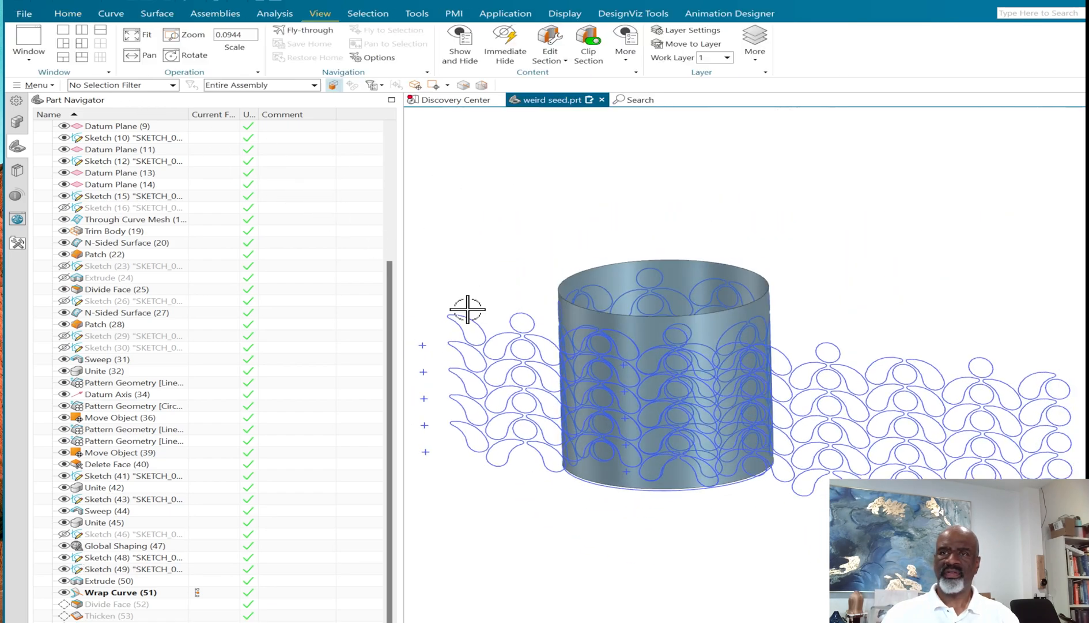
pyautogui.moveTo(438, 346)
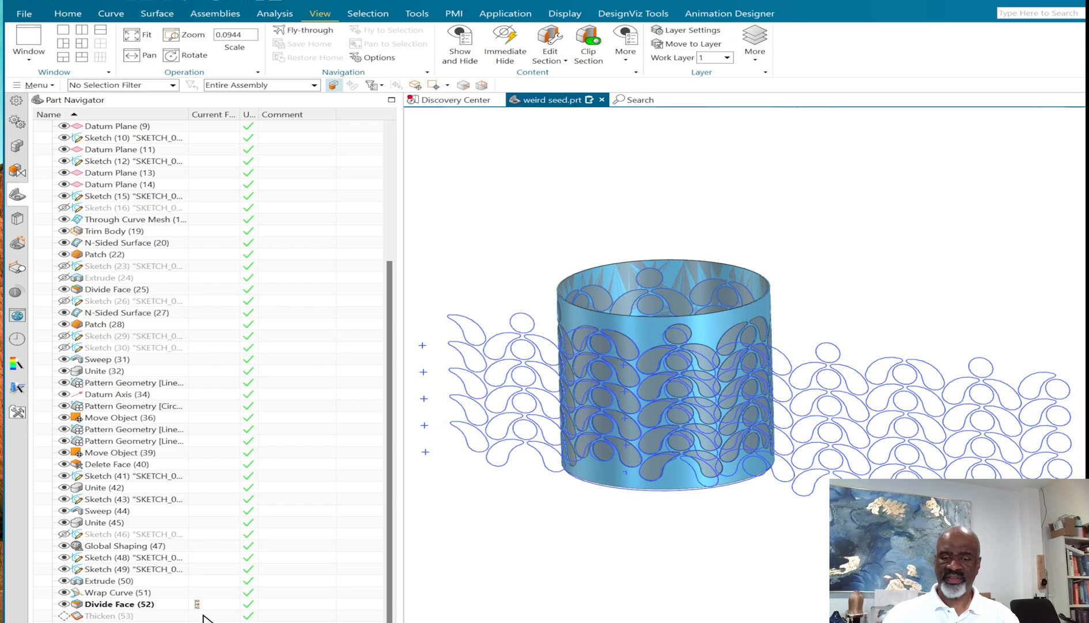
# Step: Advance to Thicken (53), turning the cylinder into a pierced petal-pattern basket wall
pyautogui.click(459, 45)
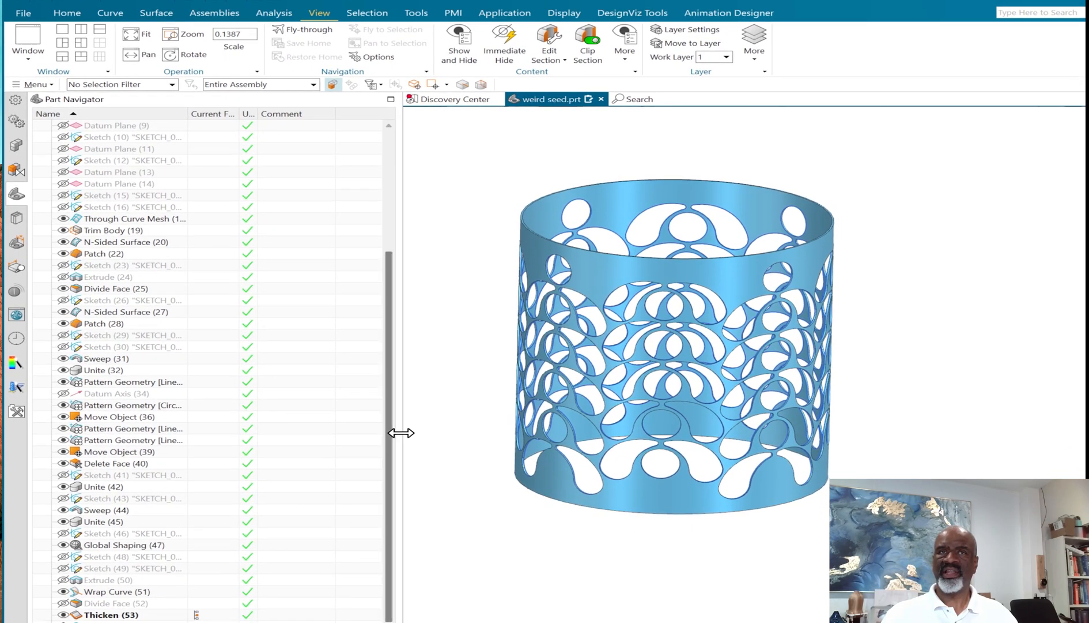
pyautogui.scroll(-3)
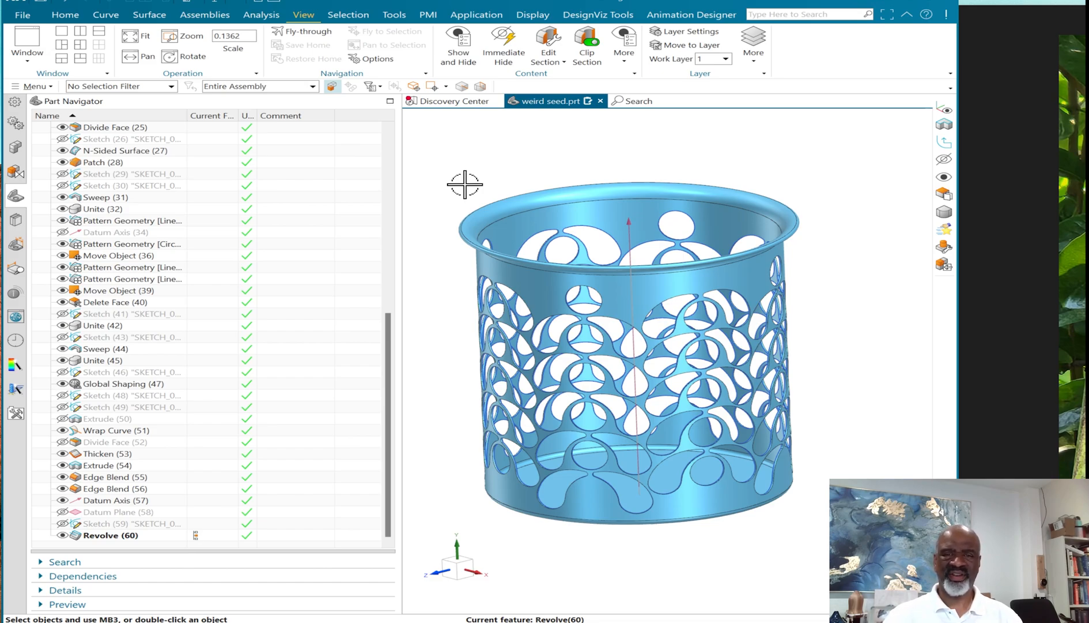
pyautogui.moveTo(240, 239)
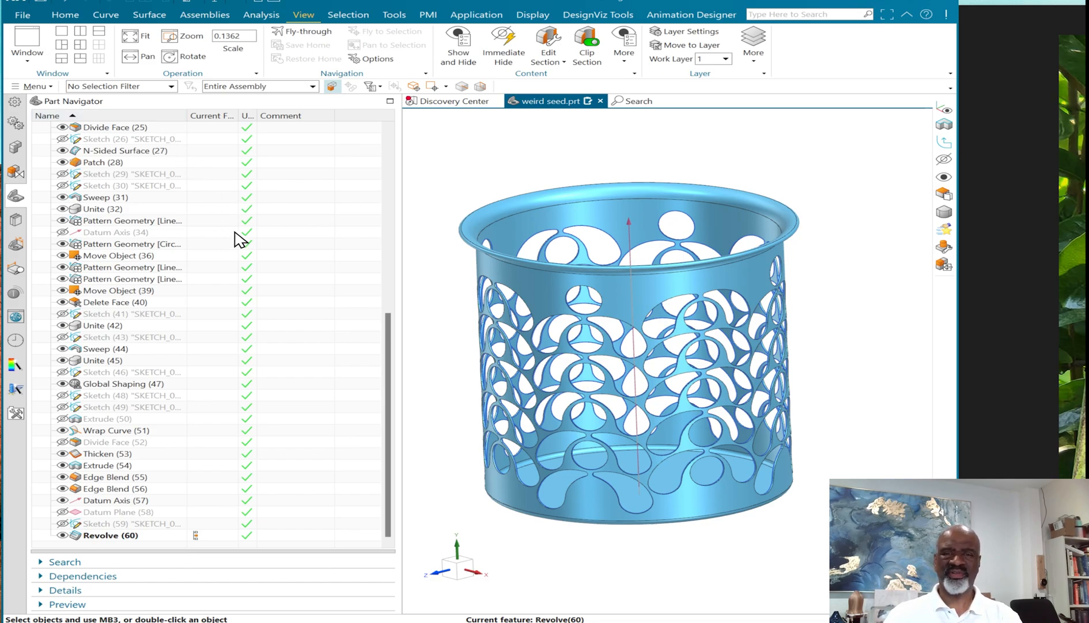
pyautogui.moveTo(701, 178)
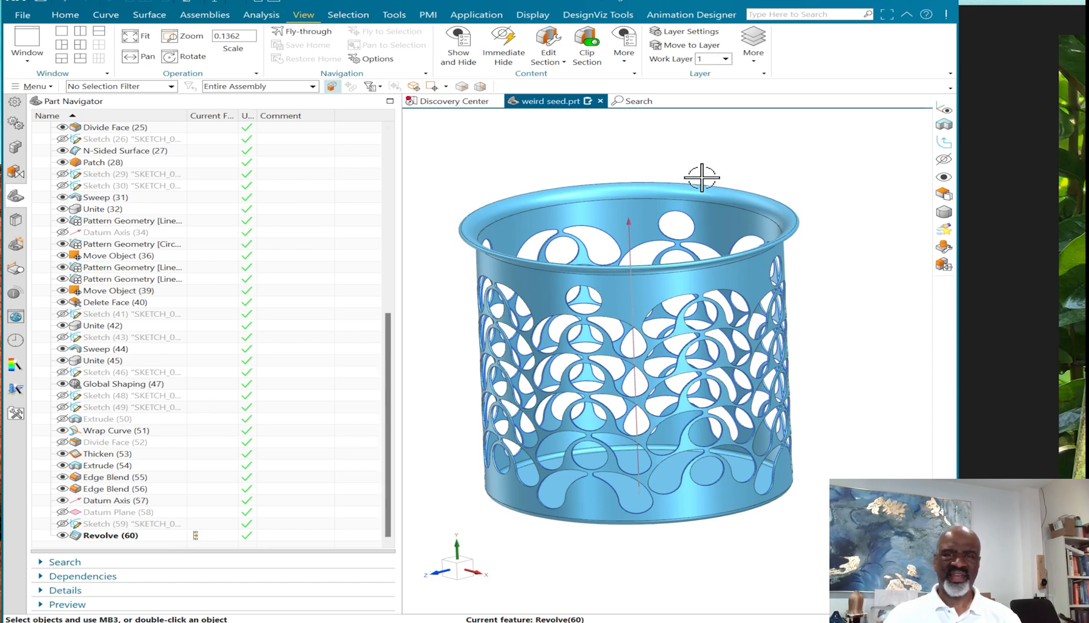
pyautogui.moveTo(407, 212)
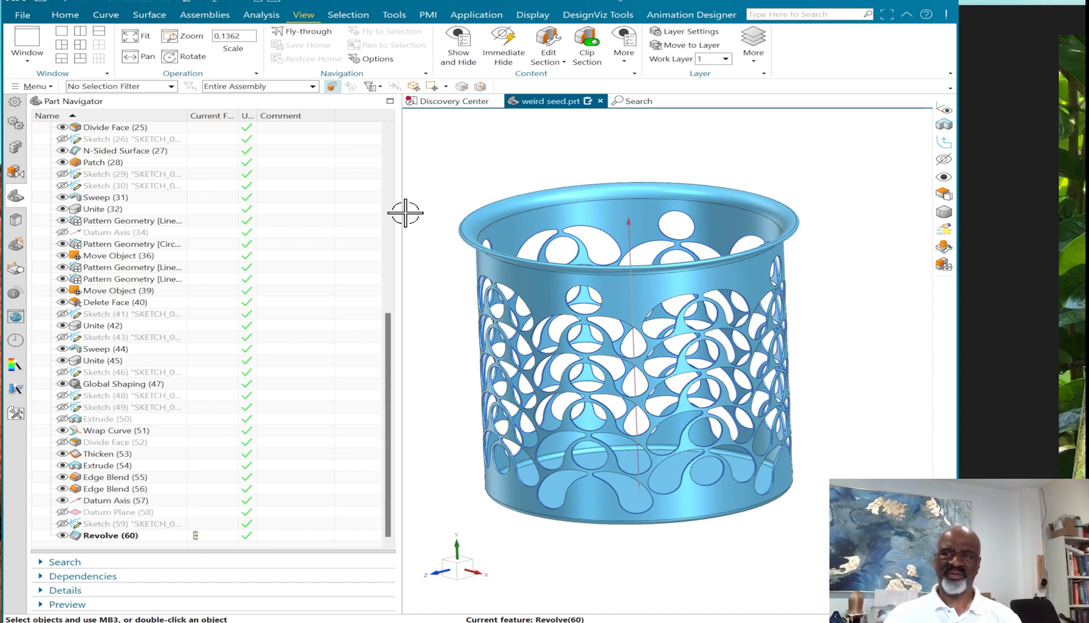